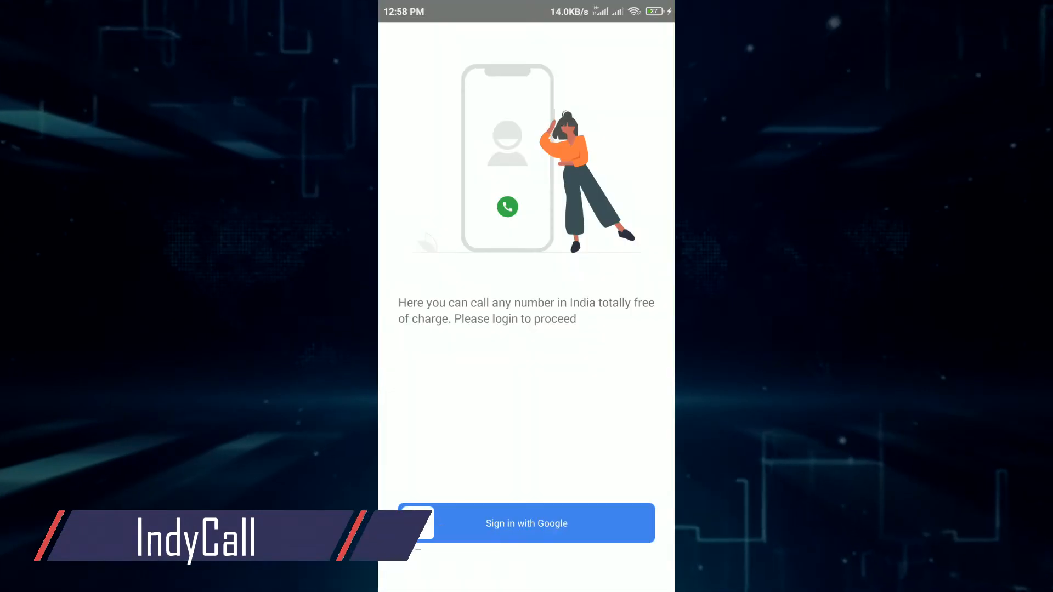
# - Sign in to IndyCall with a Google account and allow its permissions
pyautogui.click(526, 523)
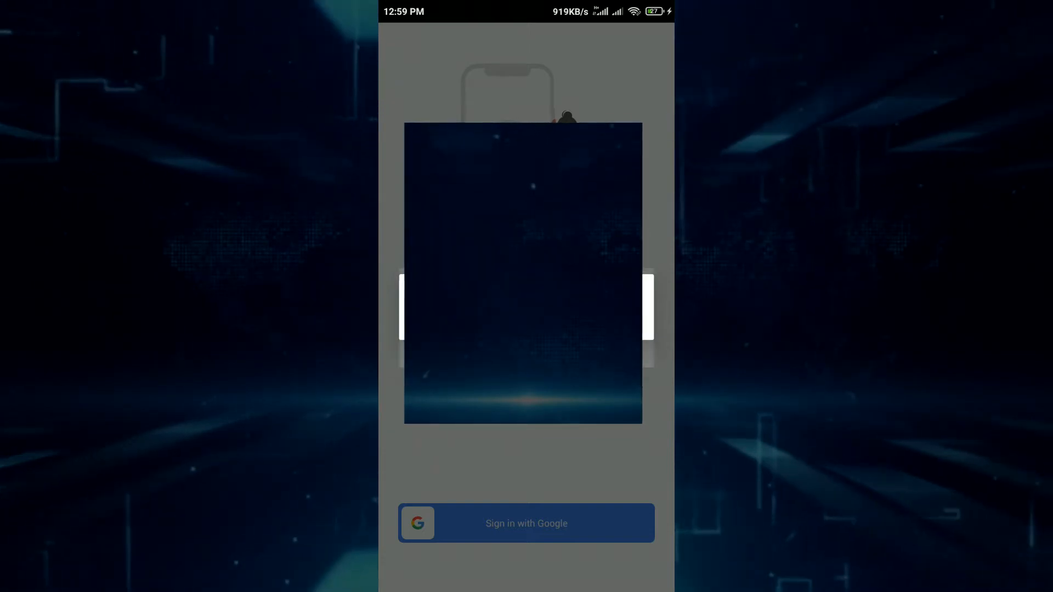
pyautogui.click(526, 523)
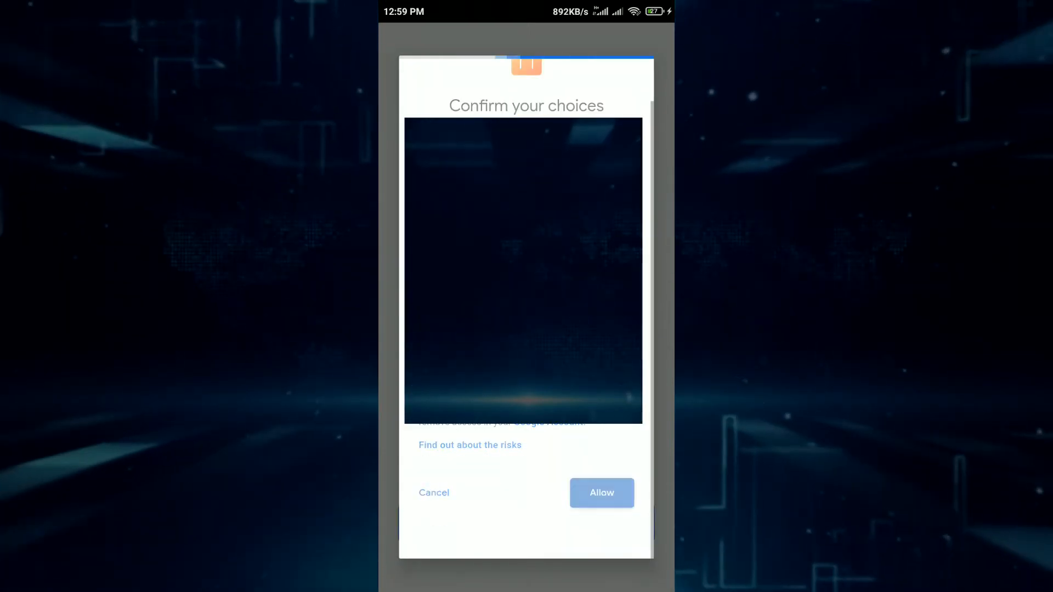
pyautogui.click(601, 492)
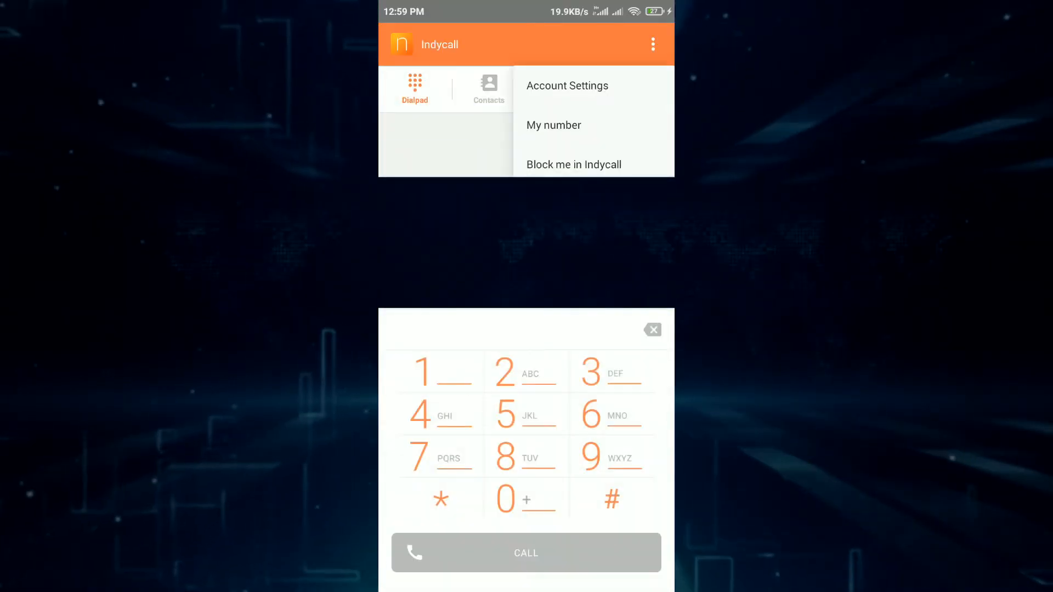
pyautogui.click(553, 125)
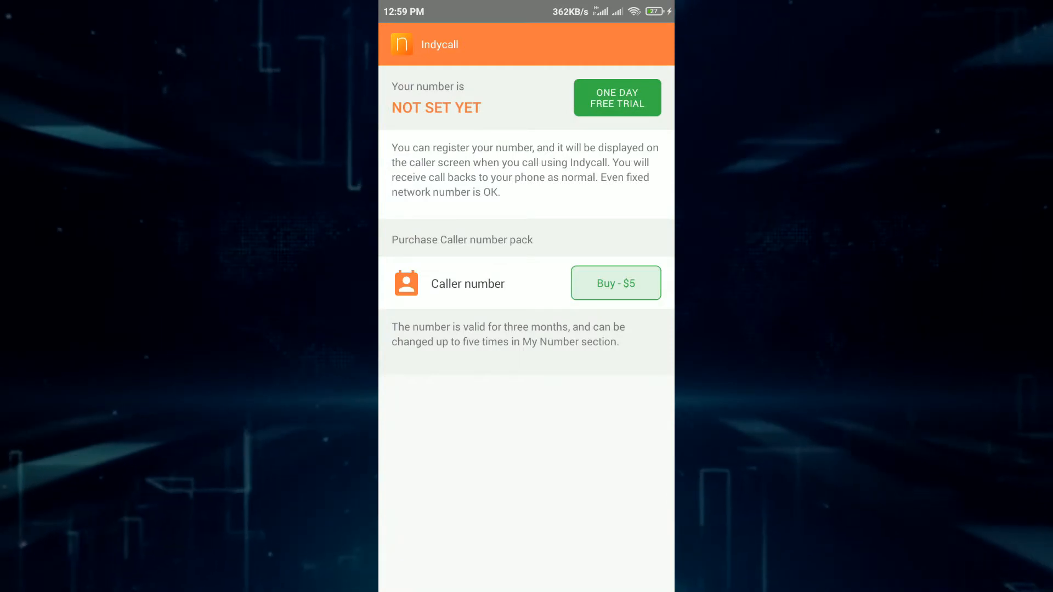
pyautogui.click(616, 96)
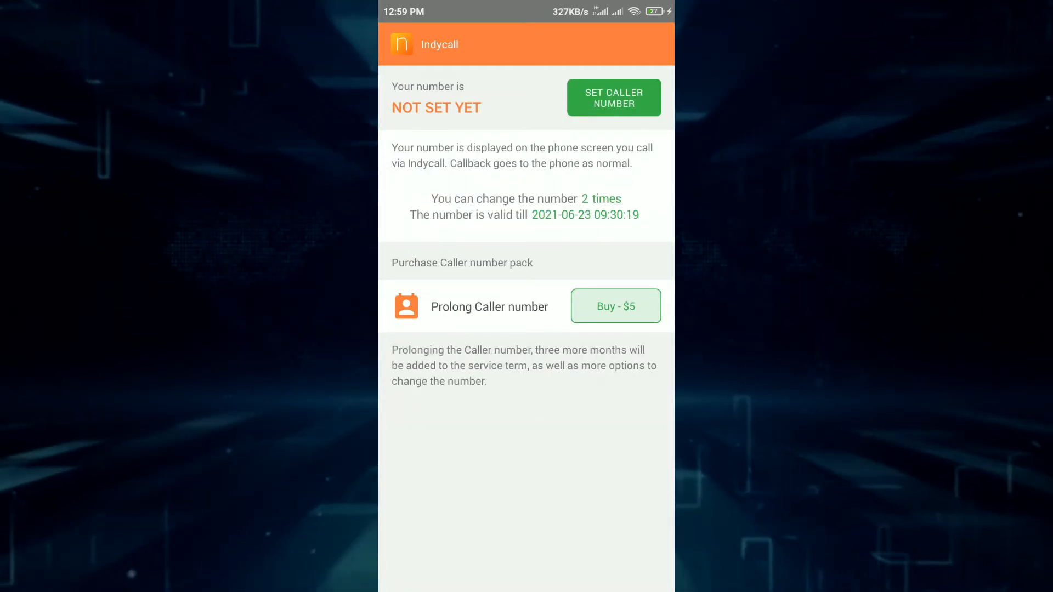
pyautogui.click(613, 97)
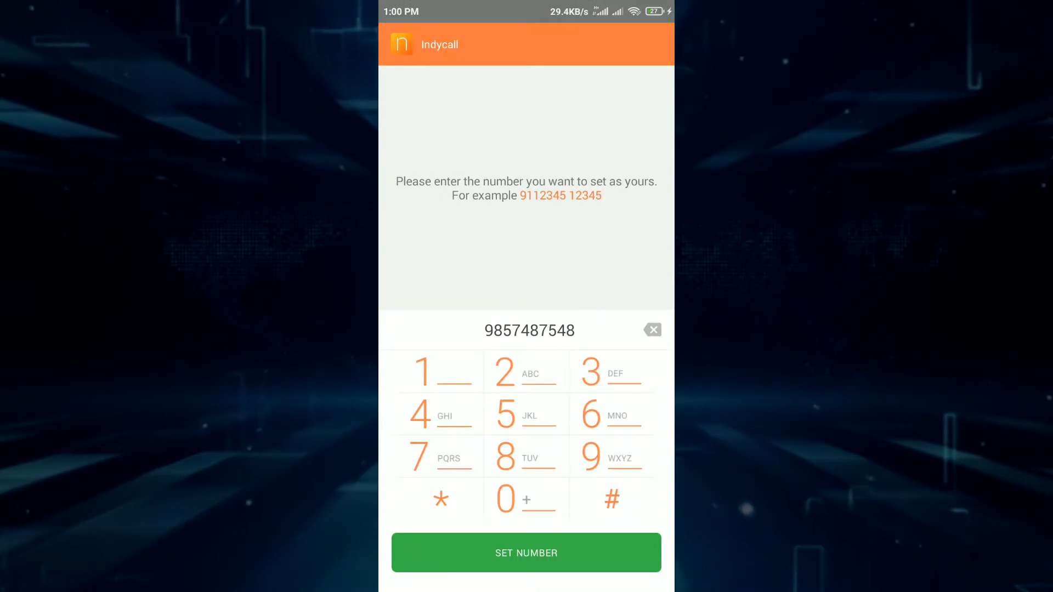
pyautogui.click(526, 552)
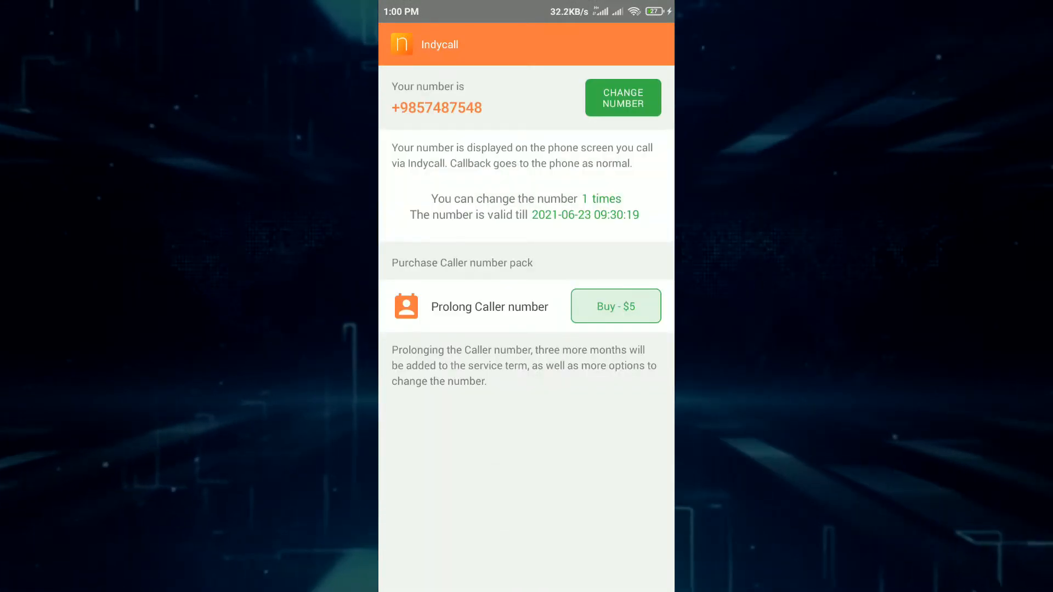
pyautogui.click(414, 81)
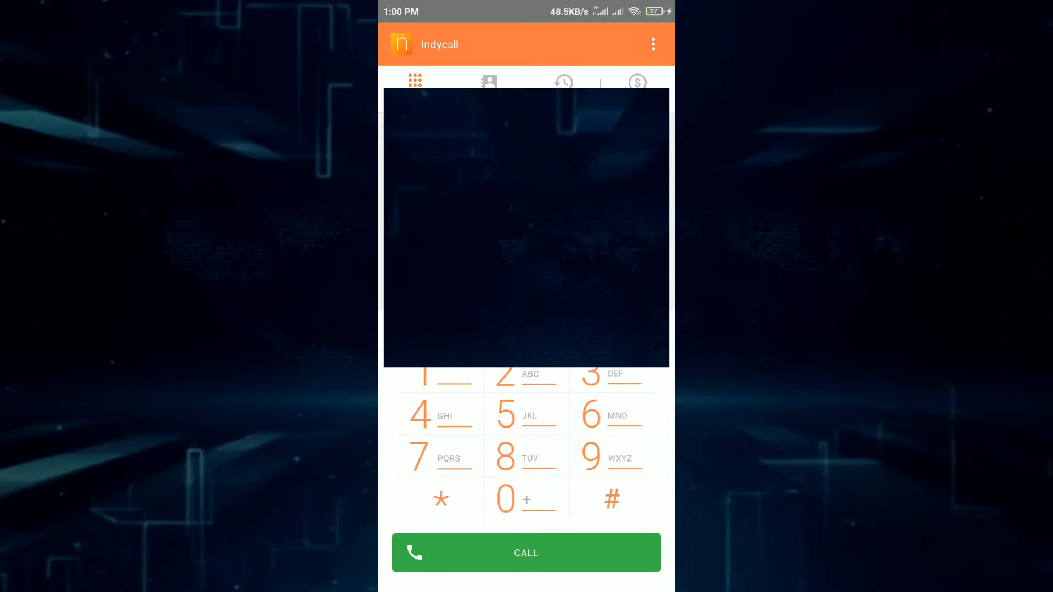
# - Start a call and grant IndyCall microphone access
pyautogui.click(526, 552)
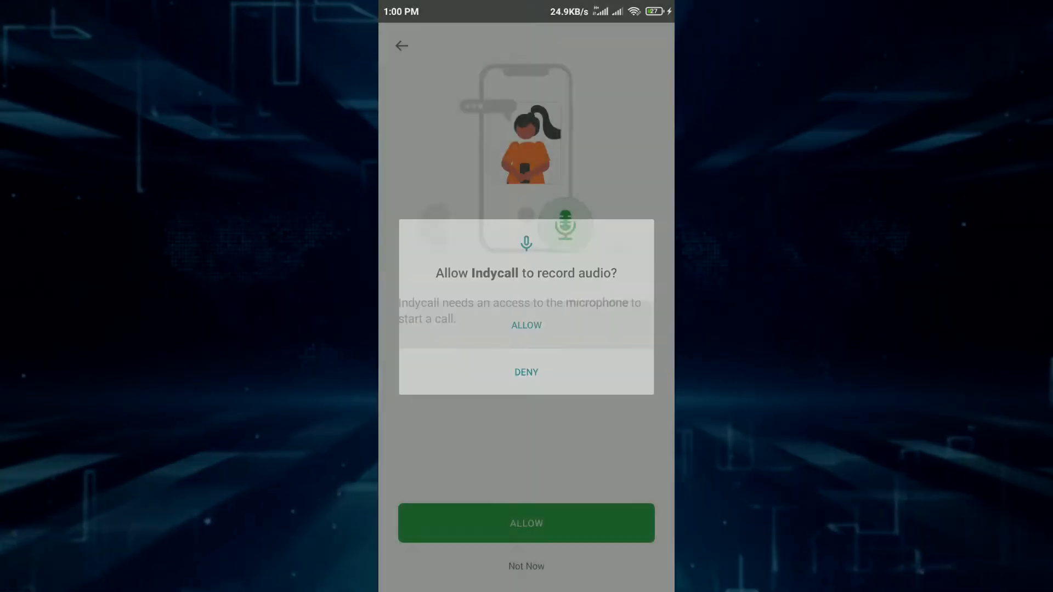
pyautogui.click(525, 325)
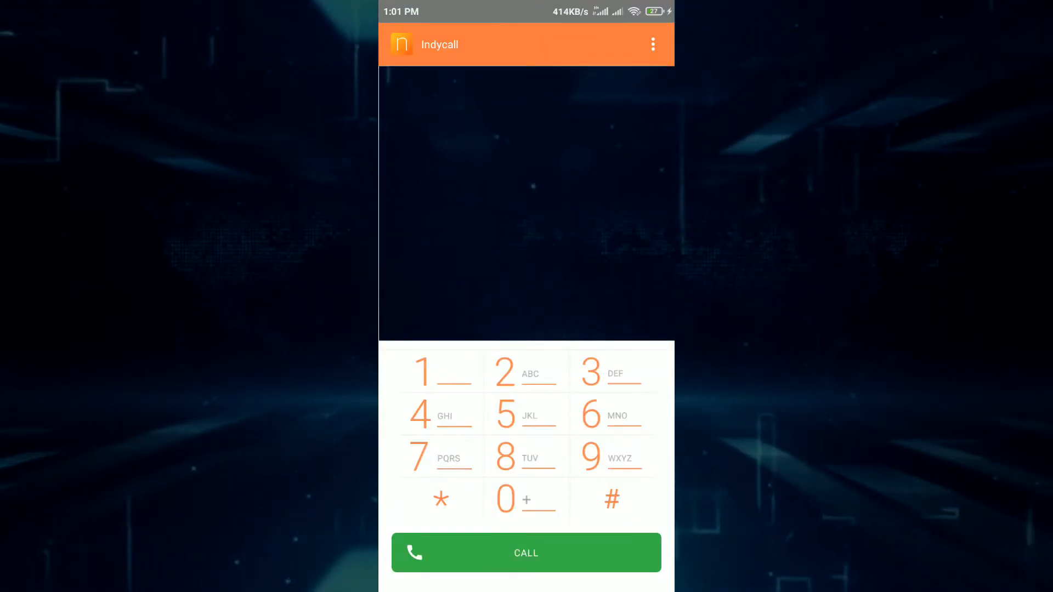
pyautogui.click(525, 552)
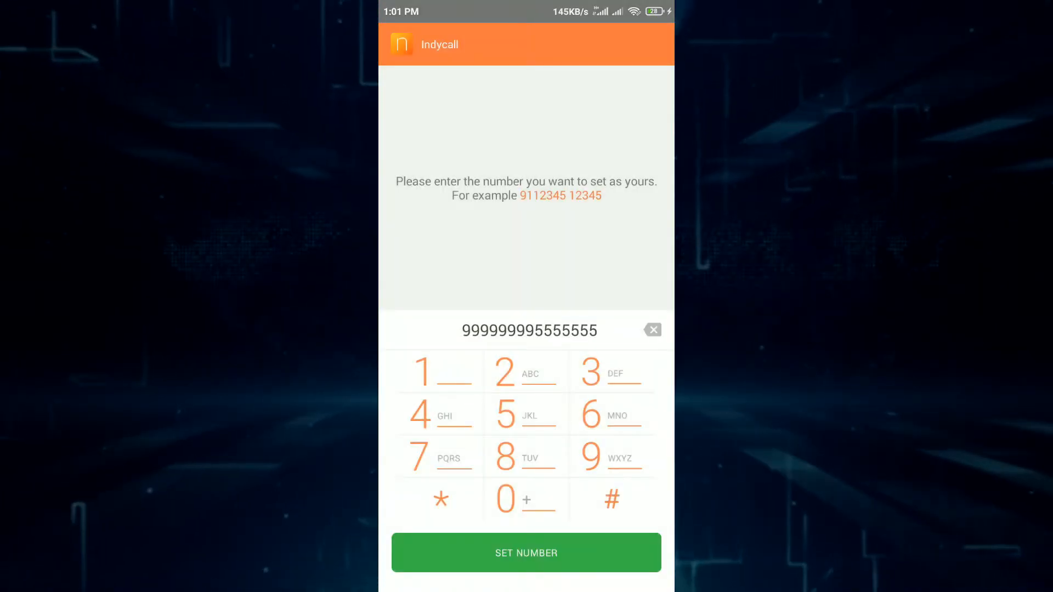
pyautogui.click(526, 552)
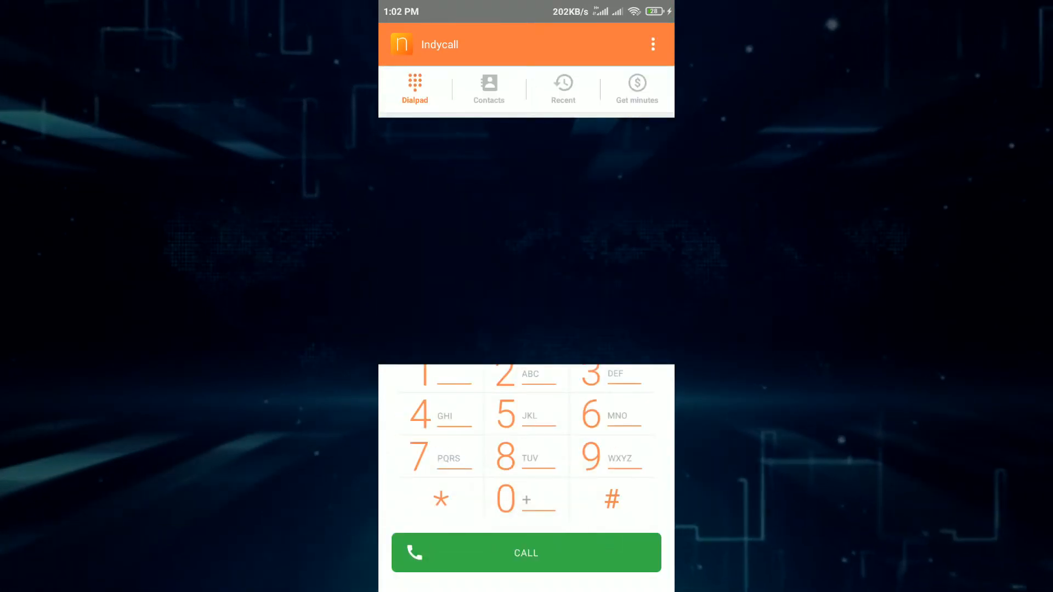
pyautogui.click(526, 552)
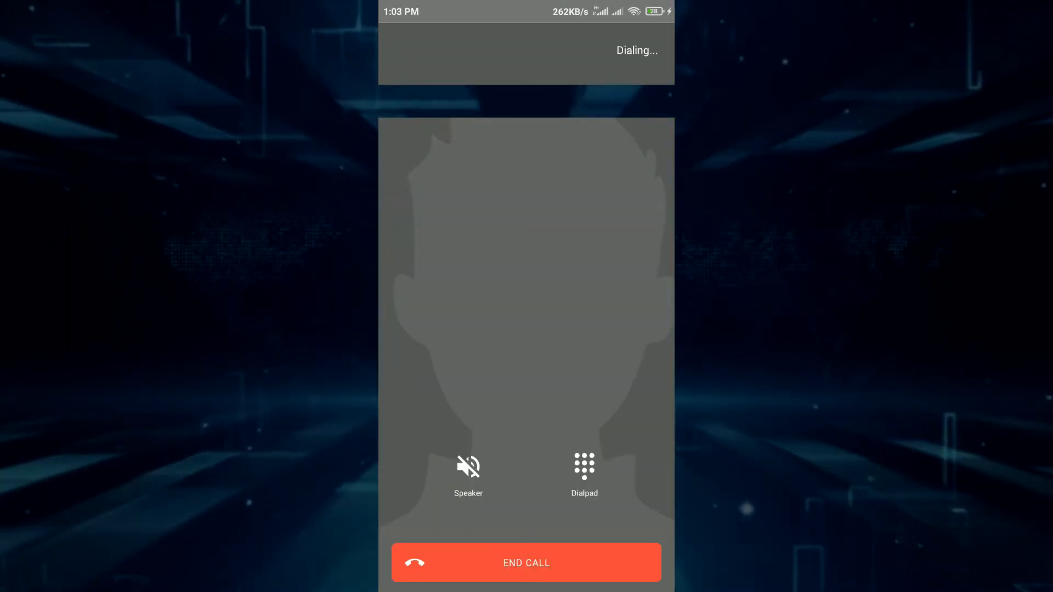
pyautogui.click(468, 466)
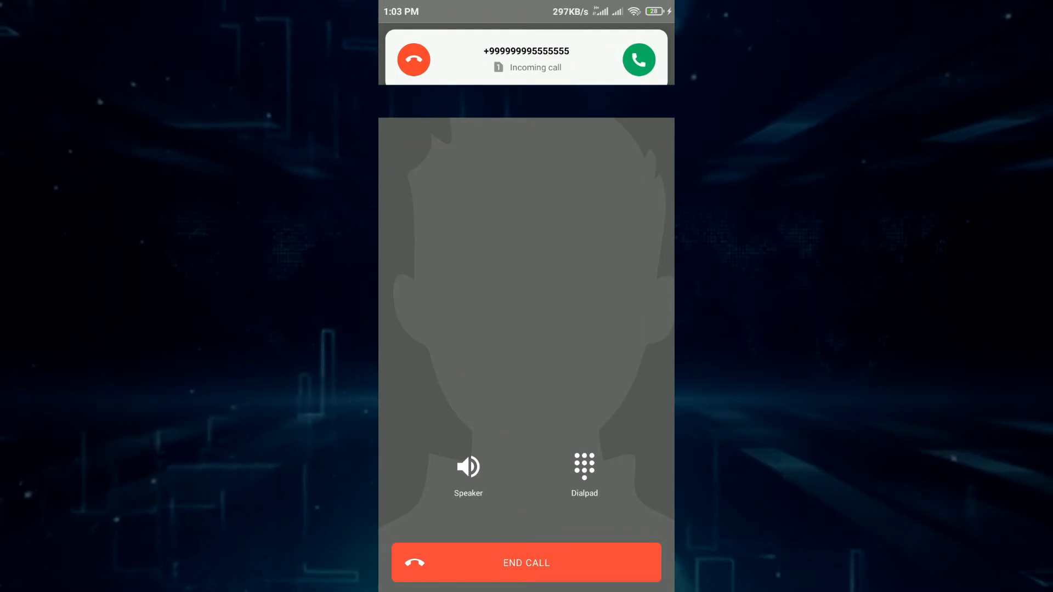
pyautogui.click(413, 59)
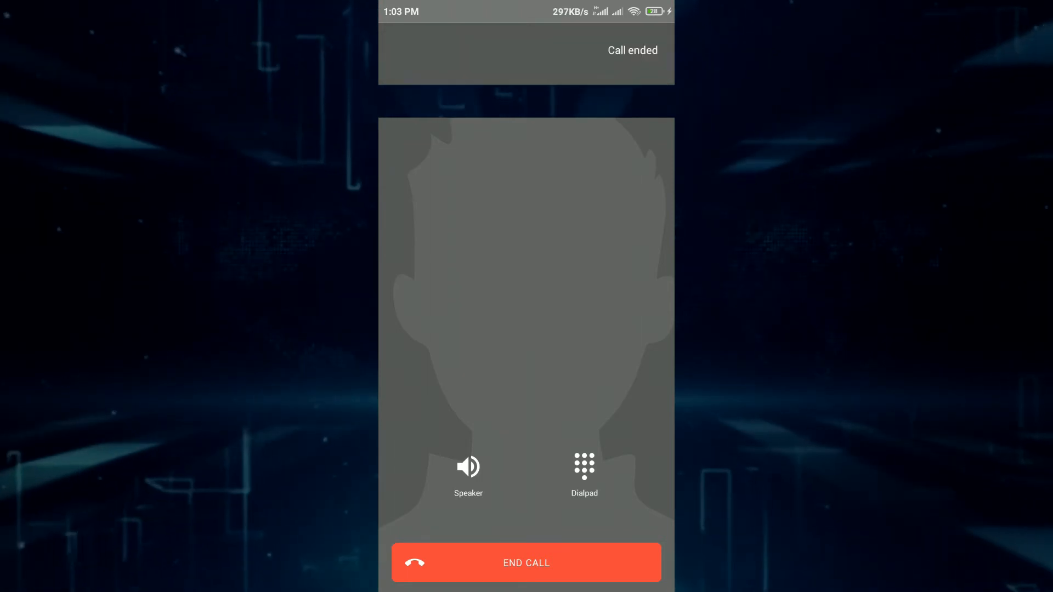
pyautogui.click(526, 563)
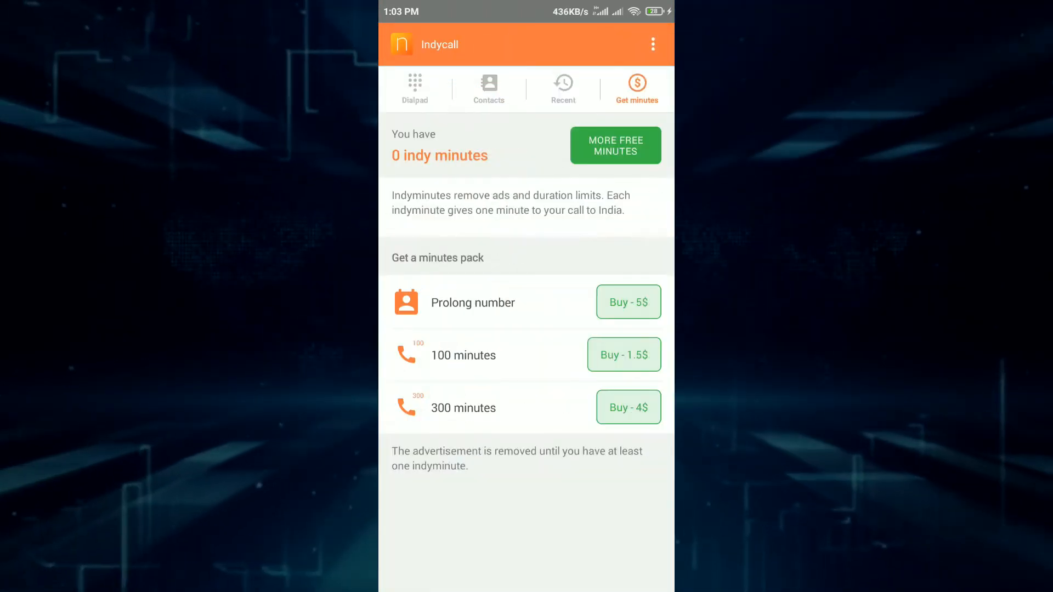
pyautogui.click(614, 145)
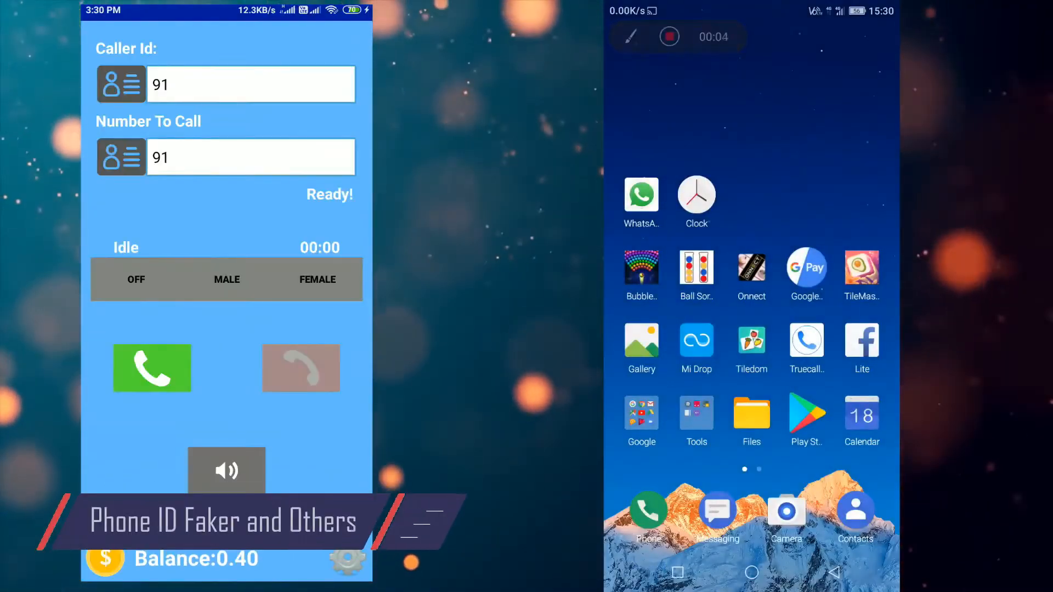
pyautogui.click(249, 84)
pyautogui.write('99887765')
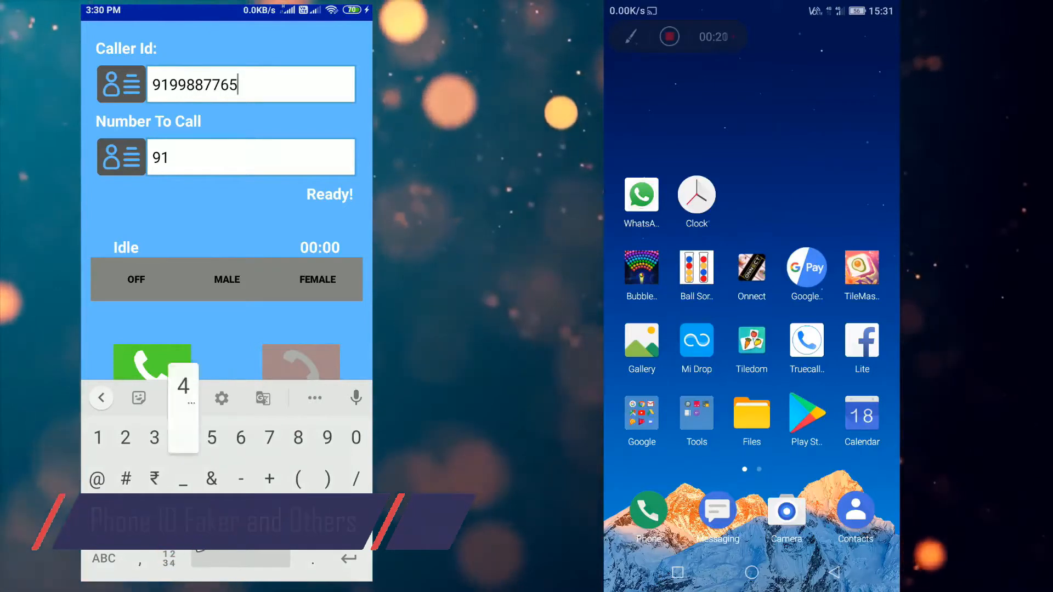
pyautogui.write('4')
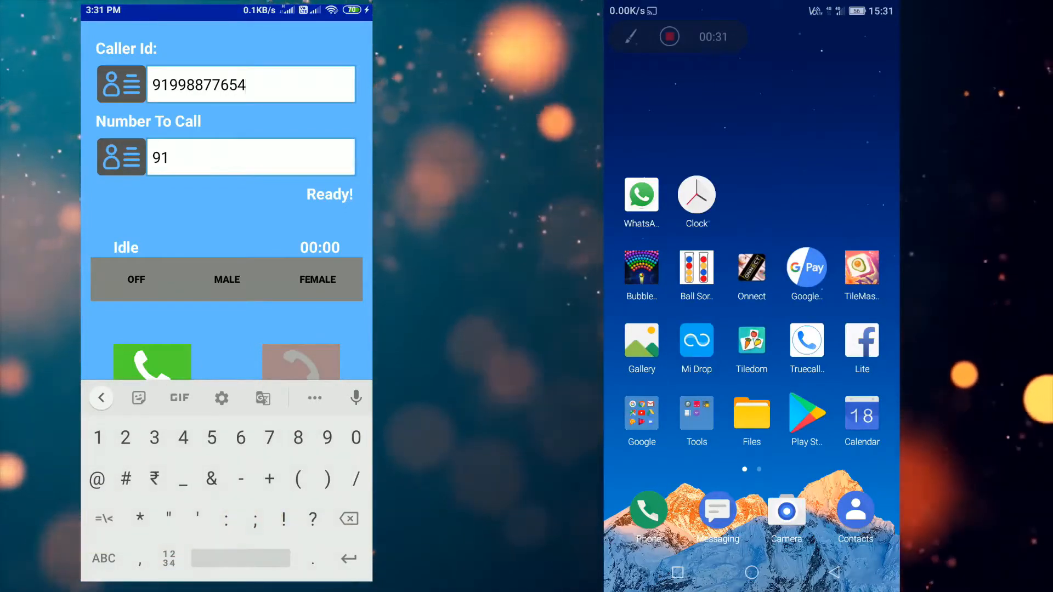
pyautogui.write('4')
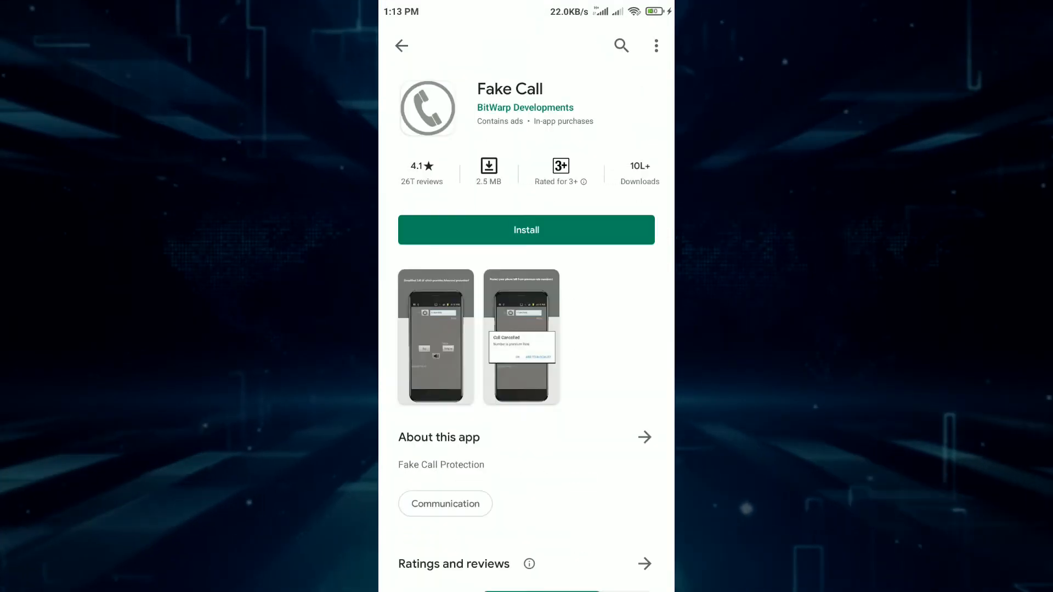
# - Install Fake Call and Call SpoofGuard from the Play Store
pyautogui.click(526, 230)
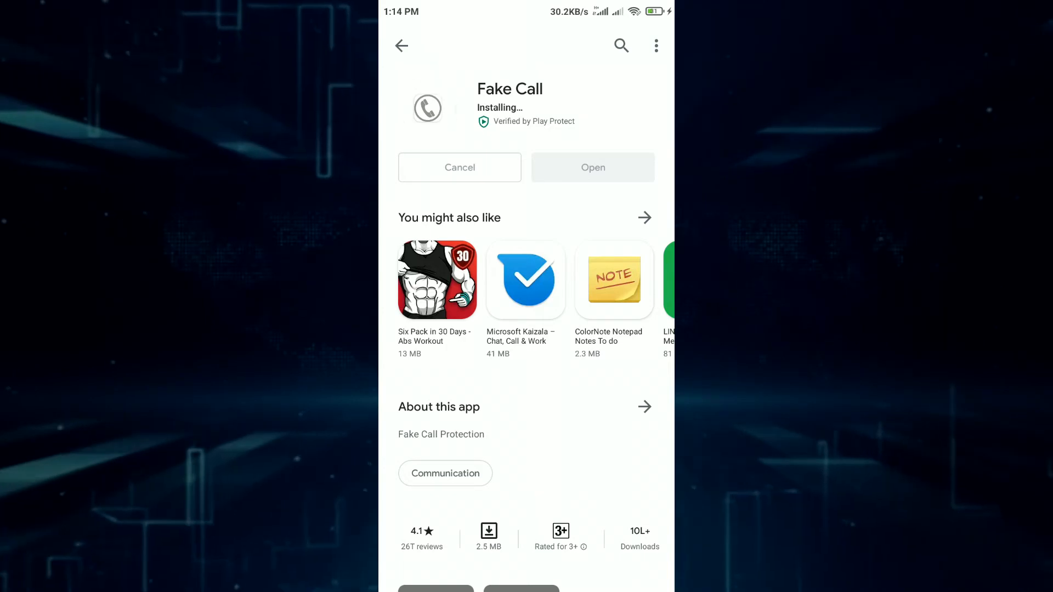
pyautogui.click(592, 168)
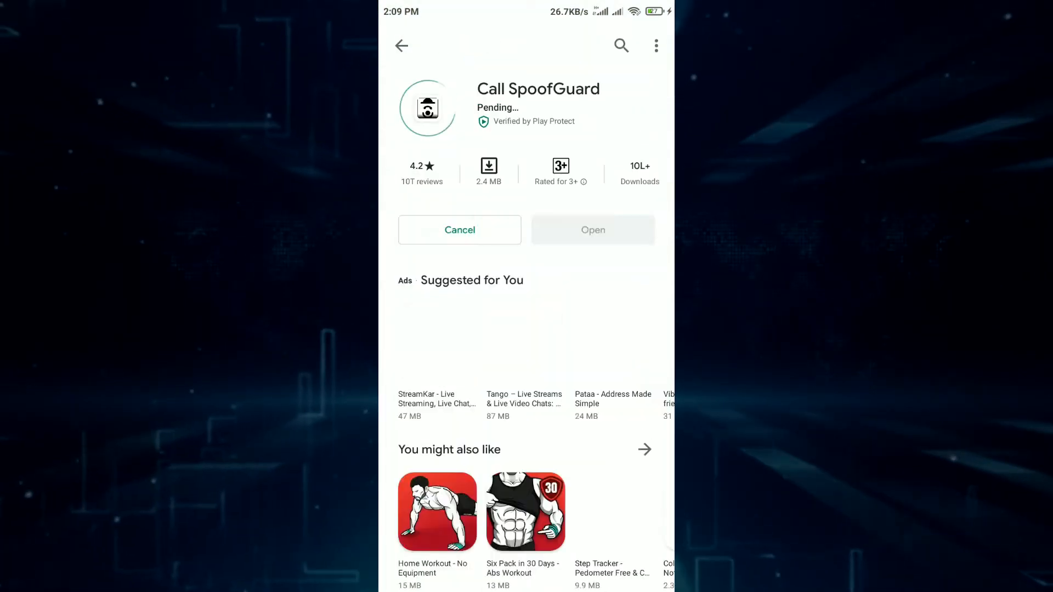
pyautogui.scroll(3)
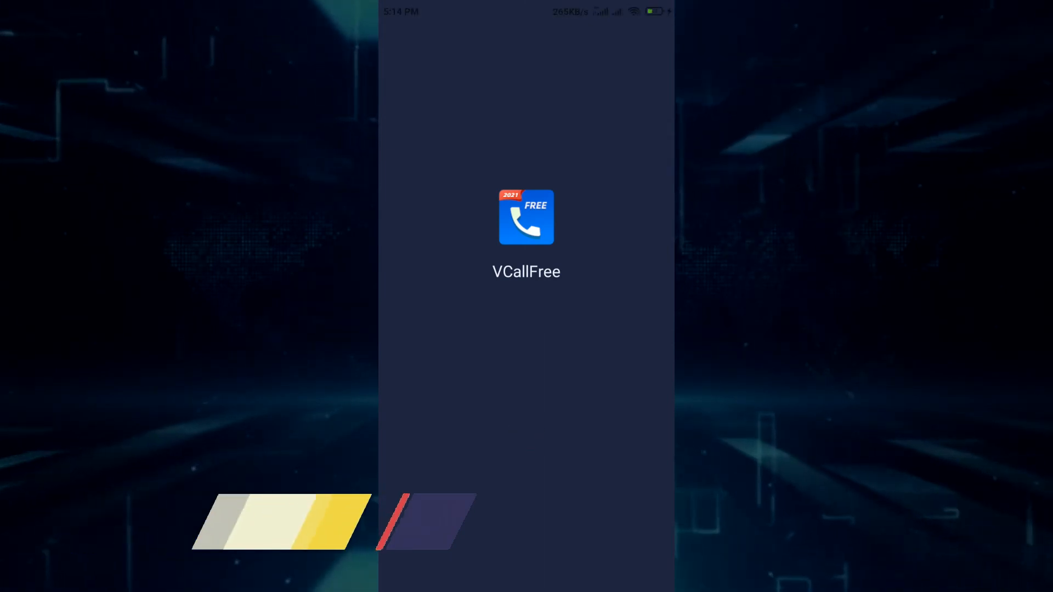
# - Dial an Indian number in VCallFree to see the 25115-coin call summary
pyautogui.click(526, 217)
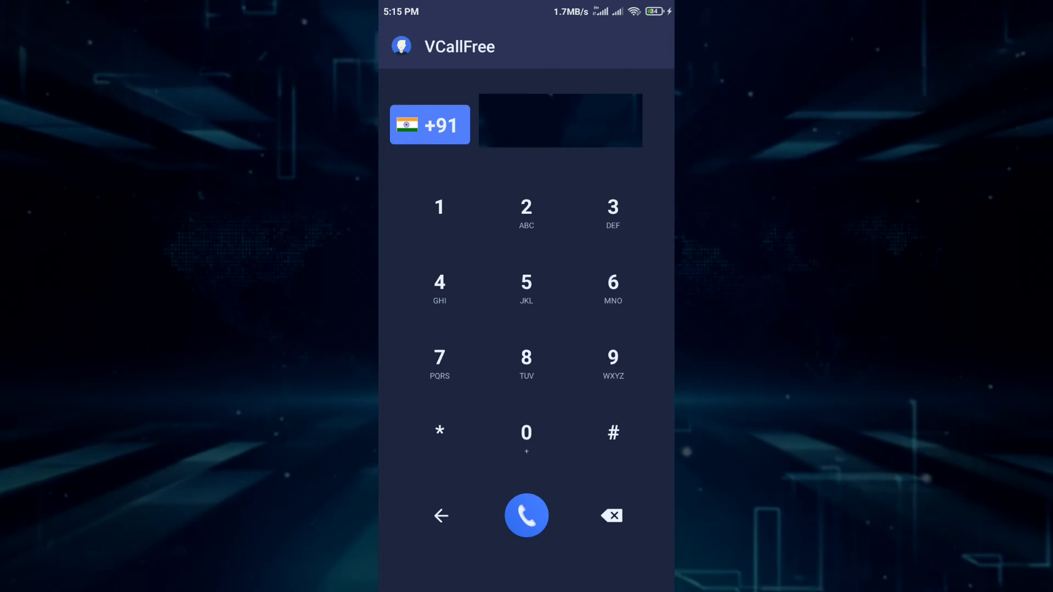
pyautogui.click(526, 516)
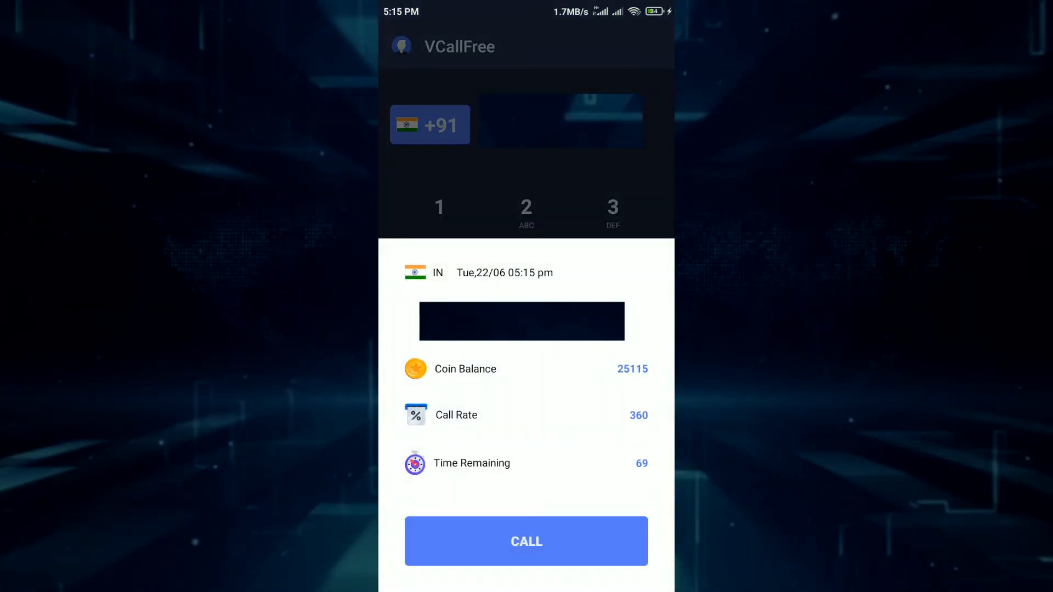